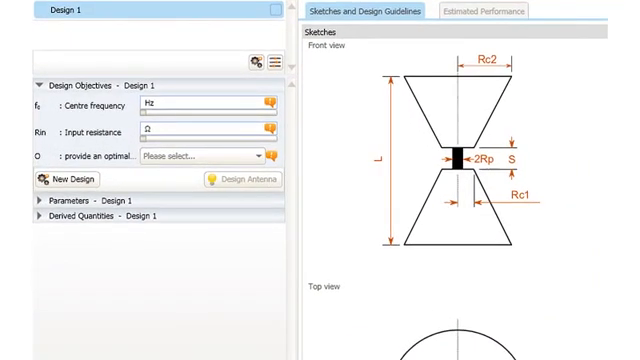
mouse_move(150, 97)
type("50")
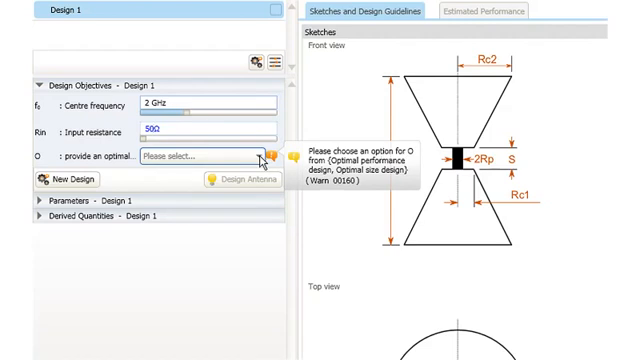
- Select 'Optimal performance design' for Design 1 at 2 GHz and 50 Ω
left_click(262, 156)
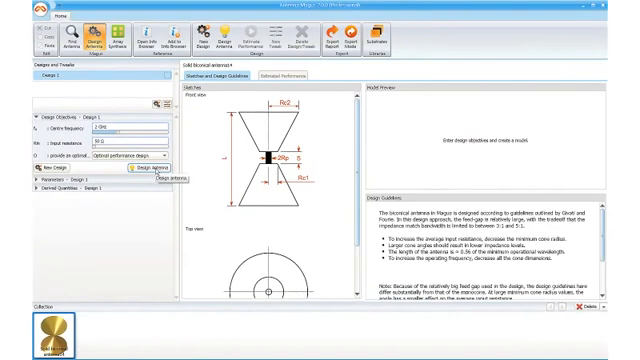
- Generate Design 1, giving a 160.4 mm biconical antenna with a 3D preview
left_click(148, 177)
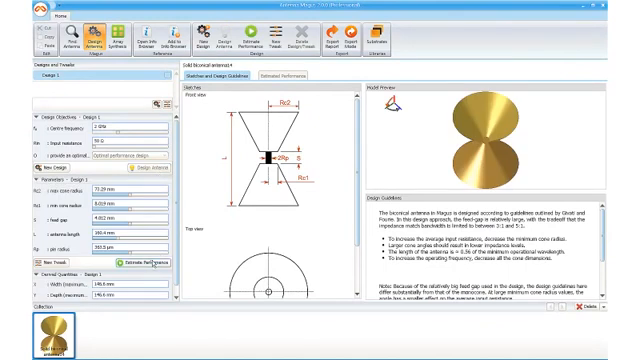
mouse_move(130, 261)
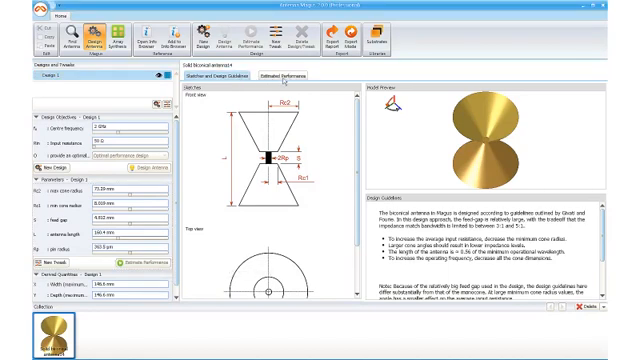
- Show Design 1's input impedance and normalised gain radiation pattern graphs
left_click(283, 82)
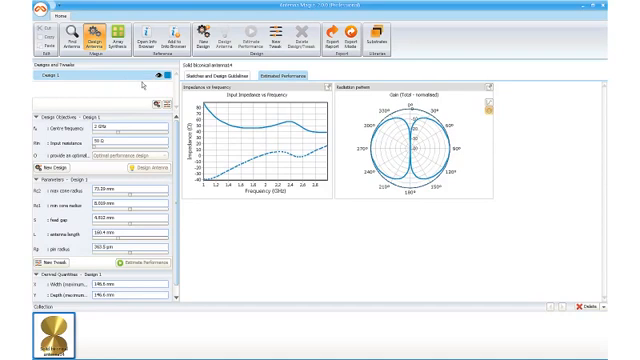
mouse_move(152, 108)
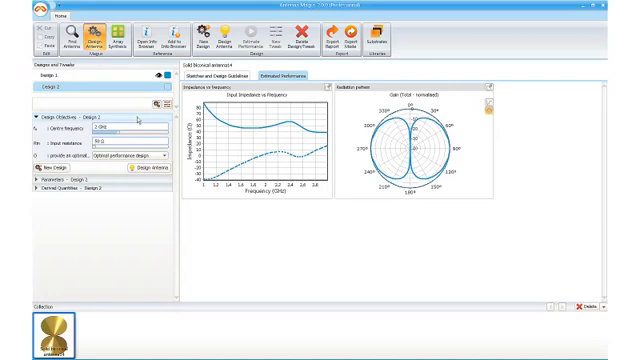
- Make Design 2 an optimal size design (146.9 mm) and overlay its performance curves
left_click(115, 154)
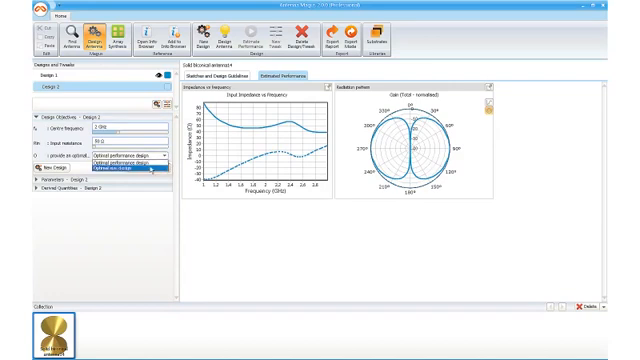
left_click(108, 162)
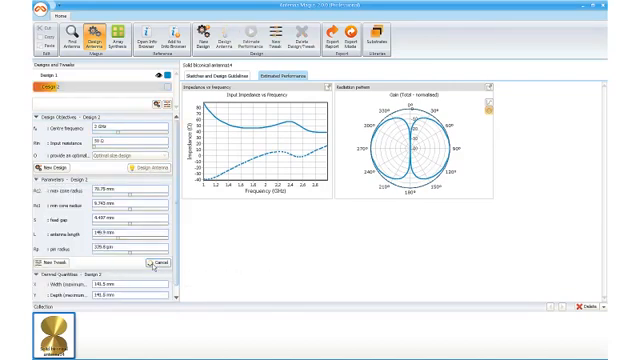
left_click(140, 263)
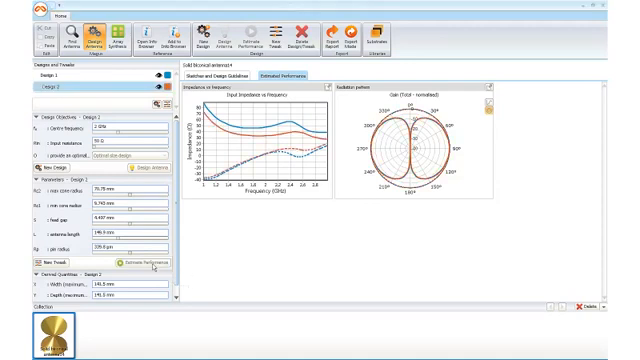
mouse_move(128, 263)
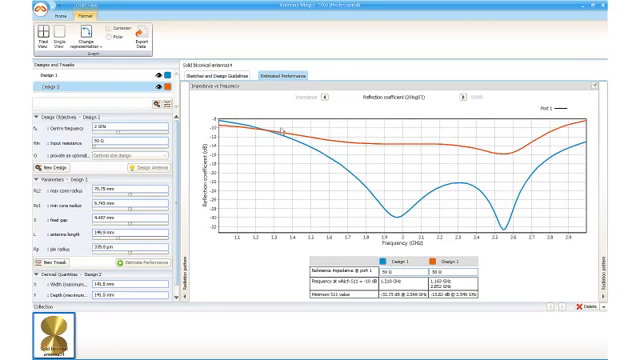
mouse_move(270, 122)
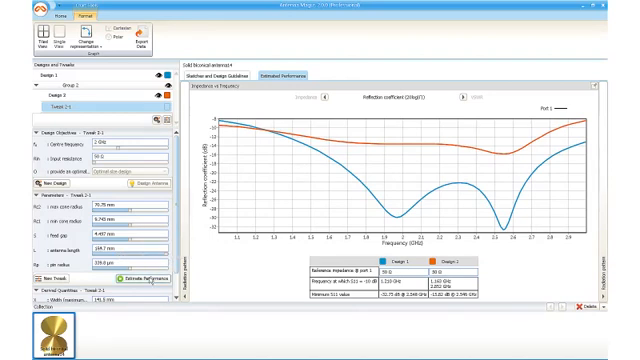
mouse_move(130, 282)
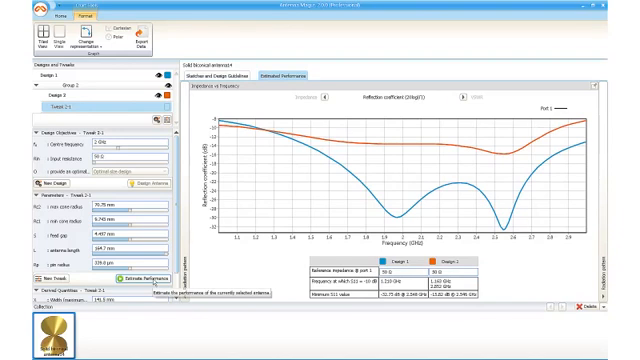
- Estimate performance of Tweak 2-1 with its 144.7 mm antenna length
left_click(115, 278)
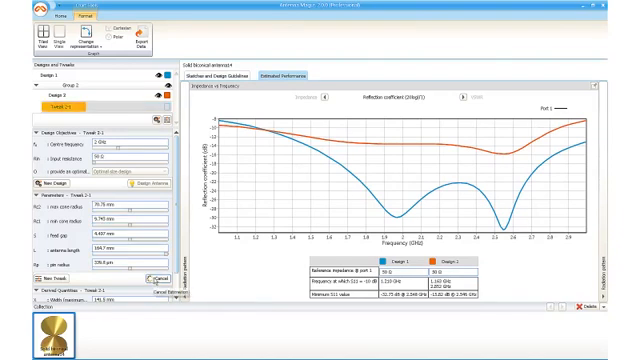
left_click(42, 13)
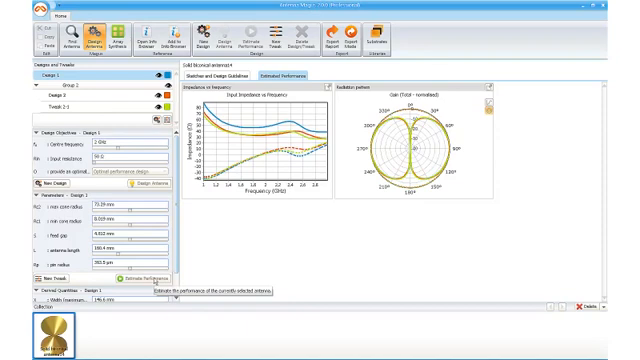
mouse_move(140, 277)
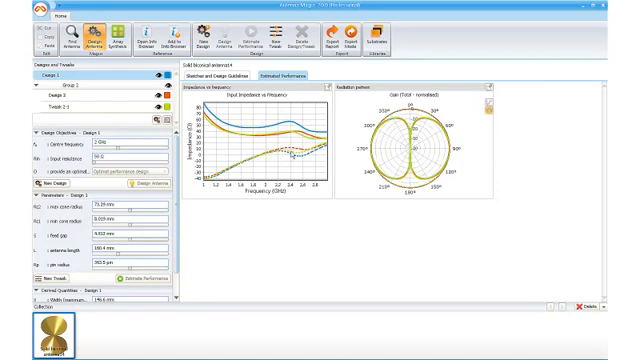
mouse_move(323, 40)
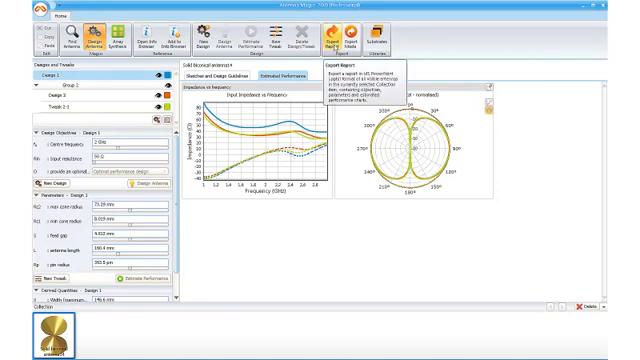